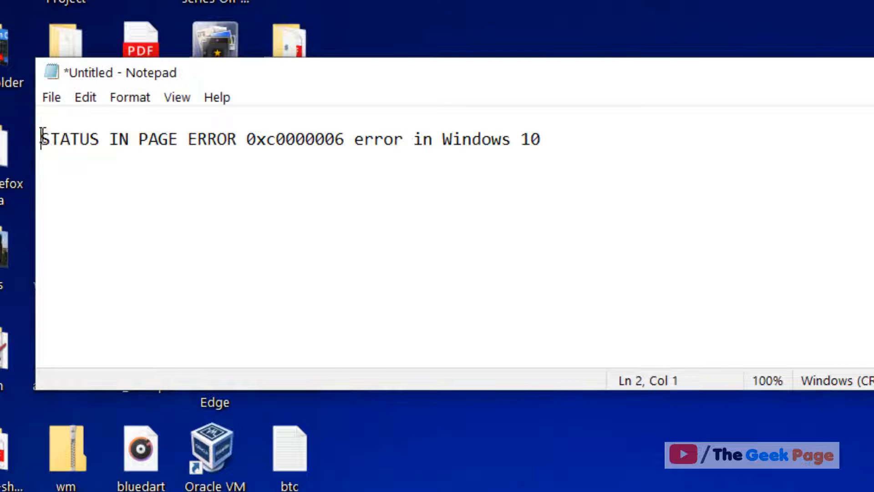
- Highlight the STATUS IN PAGE ERROR 0xc0000006 title in Notepad
left_click_drag(42, 139, 243, 139)
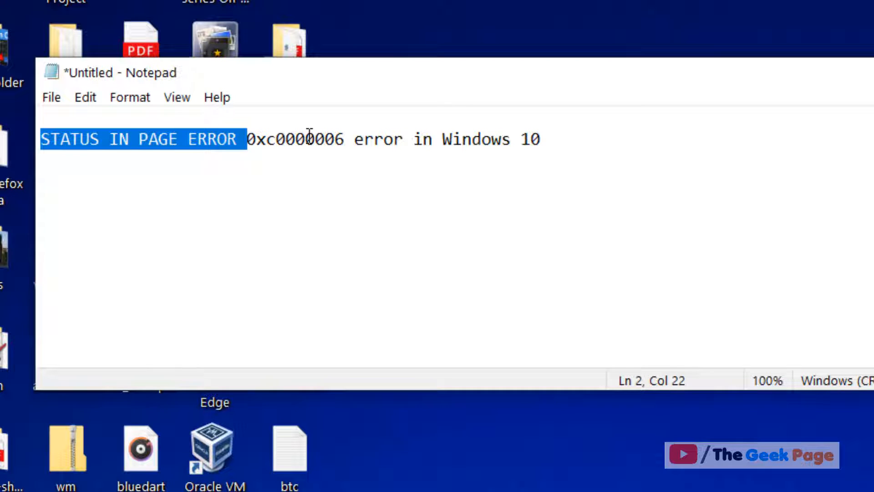
double_click(308, 139)
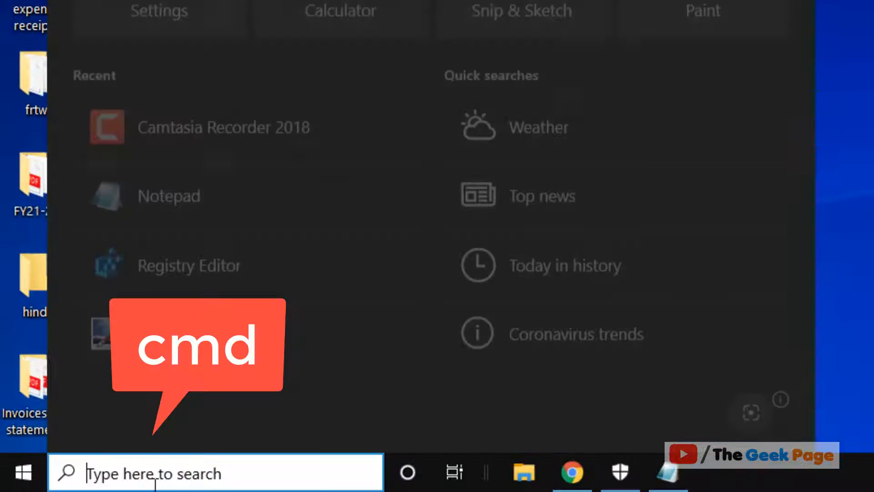
- Search the Start menu for cmd to launch an administrator Command Prompt
type("cmd")
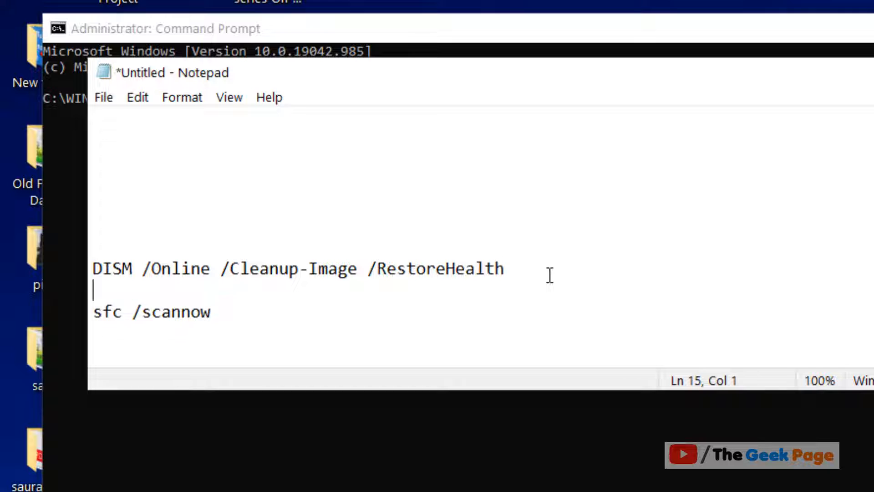
- Copy the DISM /Online /Cleanup-Image /RestoreHealth command from Notepad
right_click(251, 268)
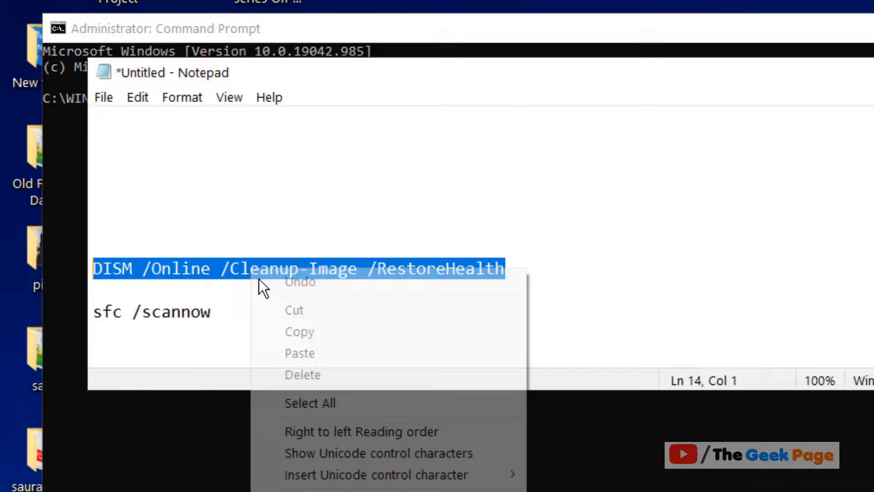
left_click(268, 310)
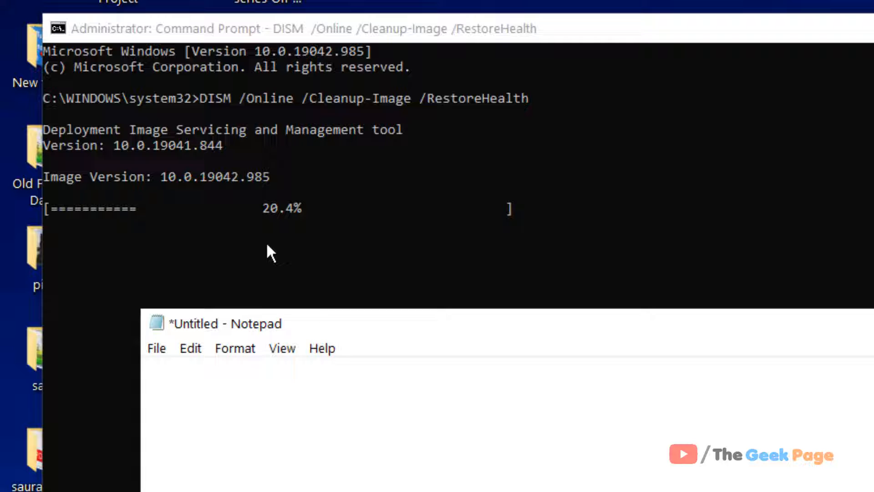
mouse_move(202, 208)
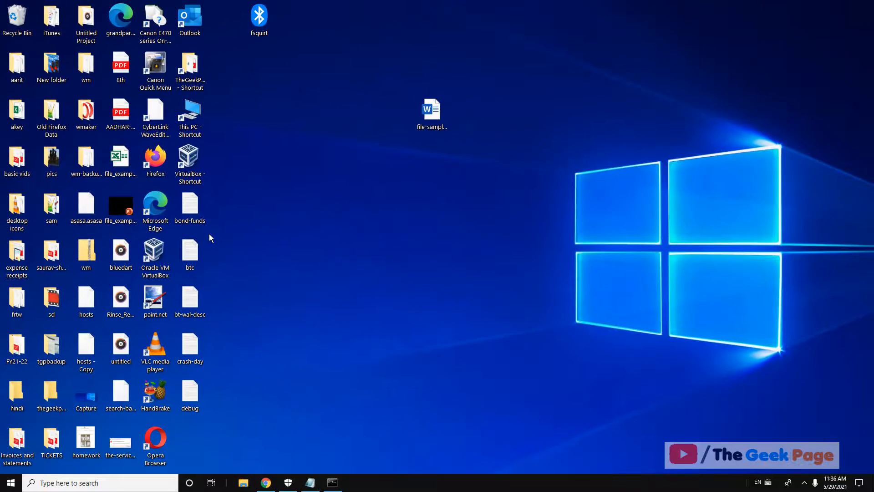
mouse_move(496, 159)
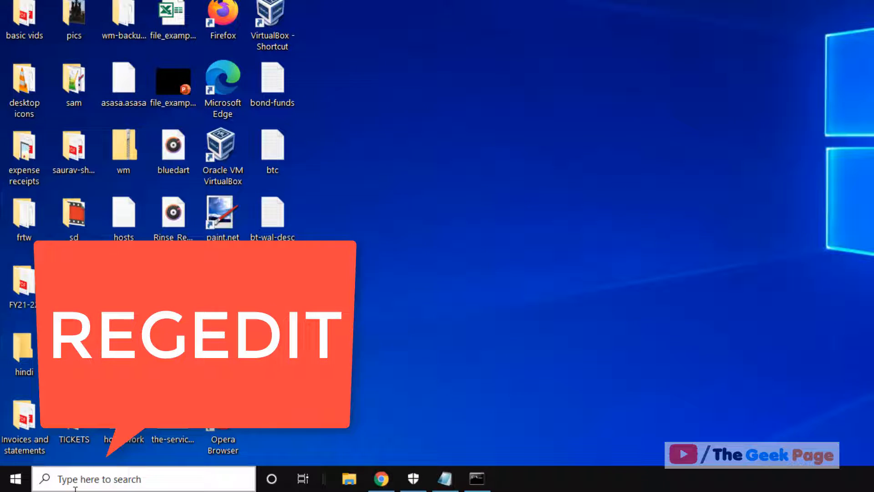
- Search the Start menu for regedit to open Registry Editor
type("regedi")
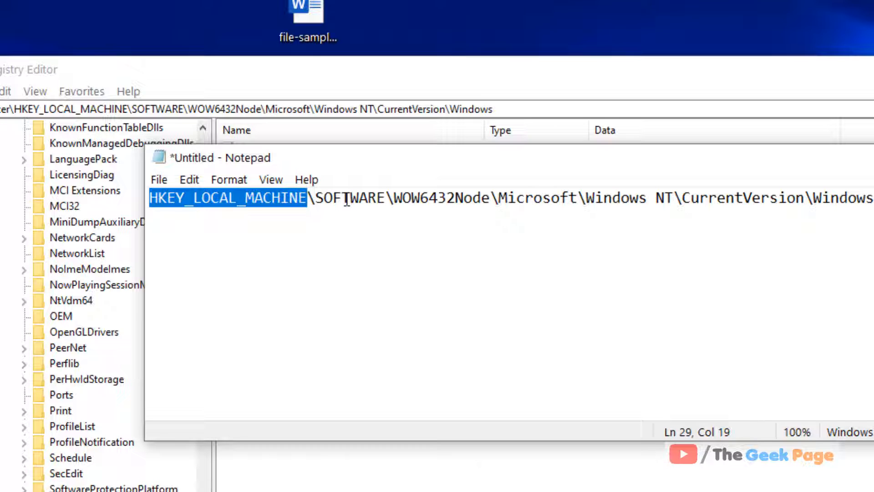
- Copy the HKEY_LOCAL_MACHINE\SOFTWARE\WOW6432Node\Microsoft\Windows NT\CurrentVersion\Windows path from Notepad
double_click(441, 198)
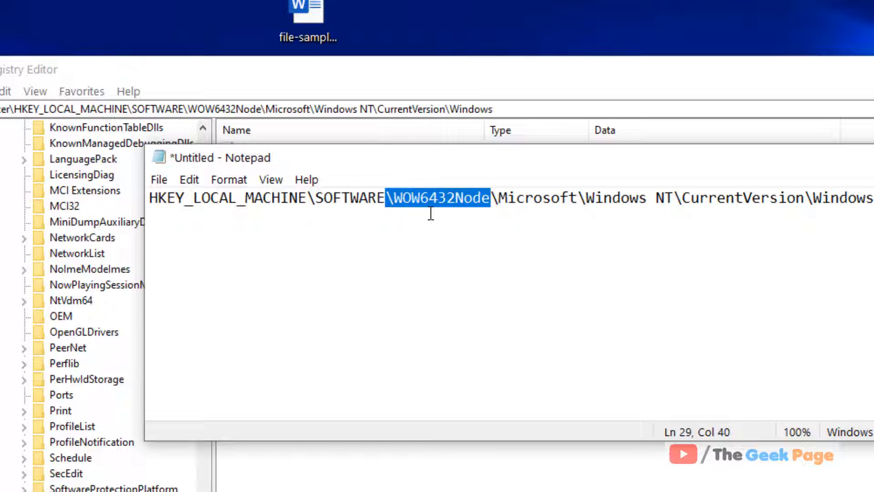
mouse_move(529, 201)
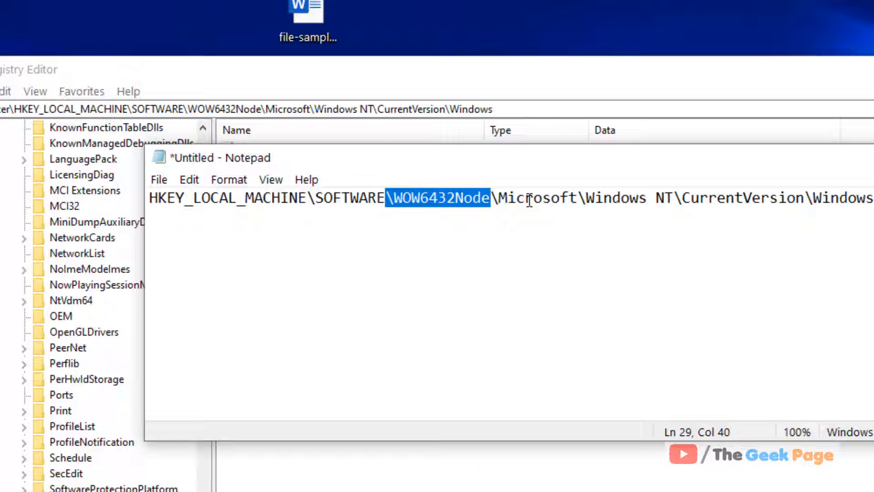
left_click(672, 199)
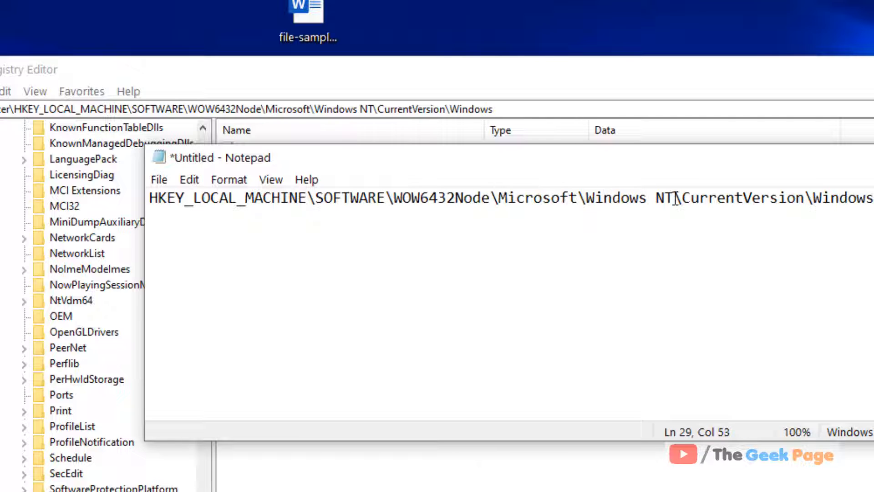
left_click(806, 198)
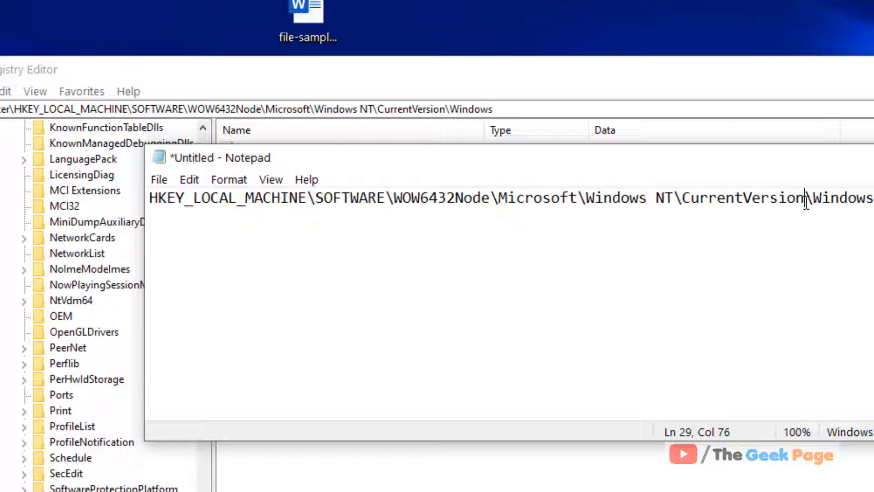
left_click(733, 199)
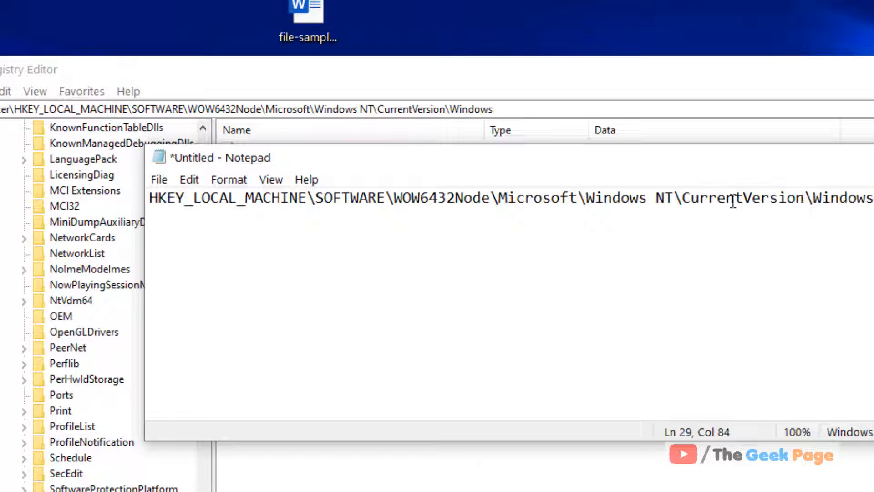
right_click(391, 198)
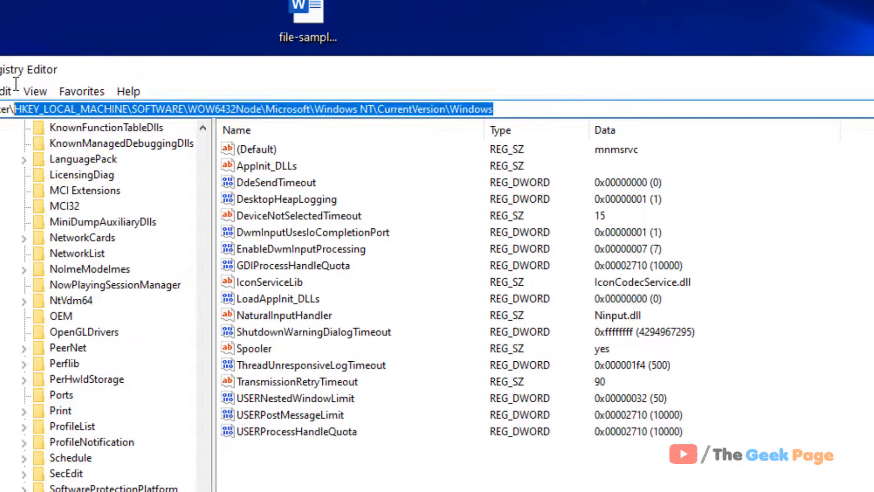
- Select AppInit_DLLs in the Windows key and open its Edit String dialog
left_click(223, 109)
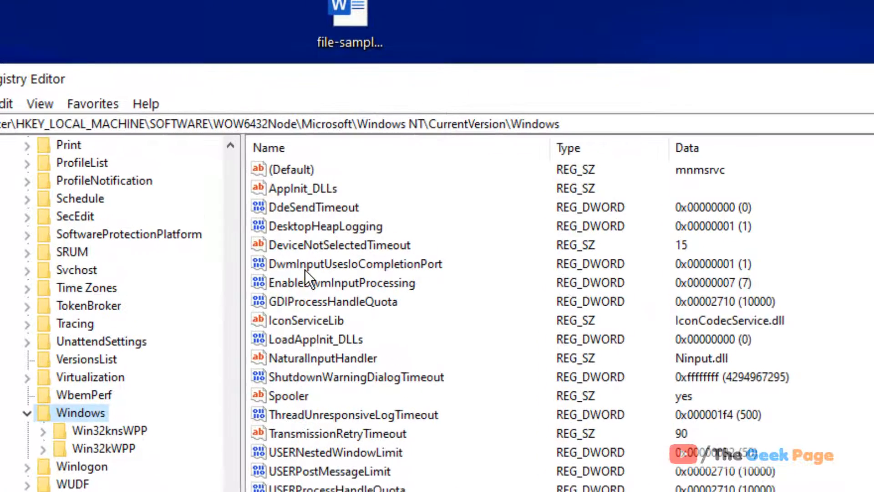
left_click(302, 188)
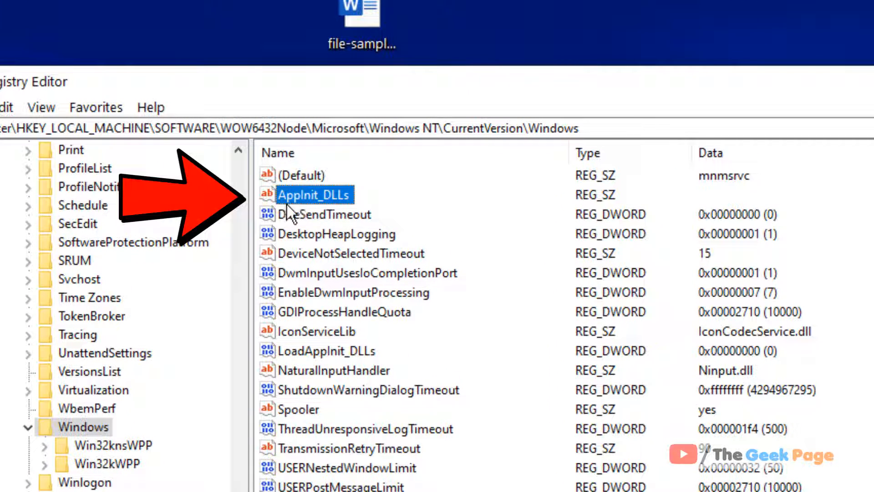
mouse_move(348, 209)
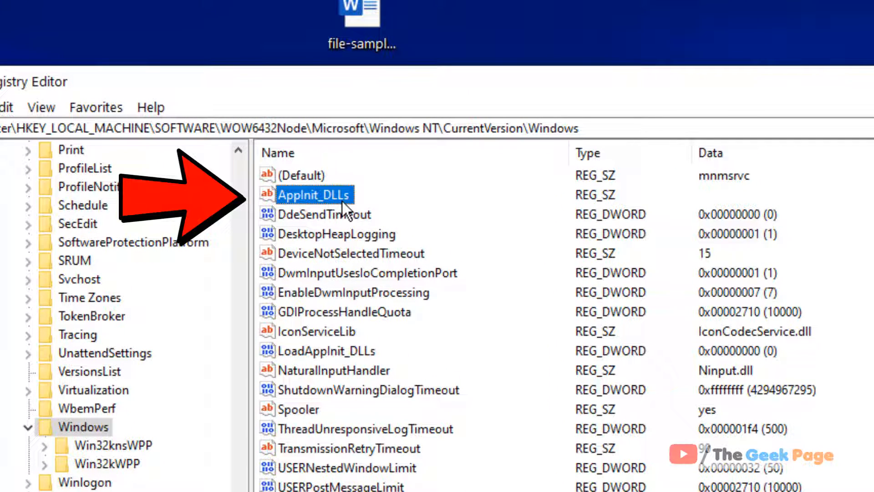
double_click(314, 195)
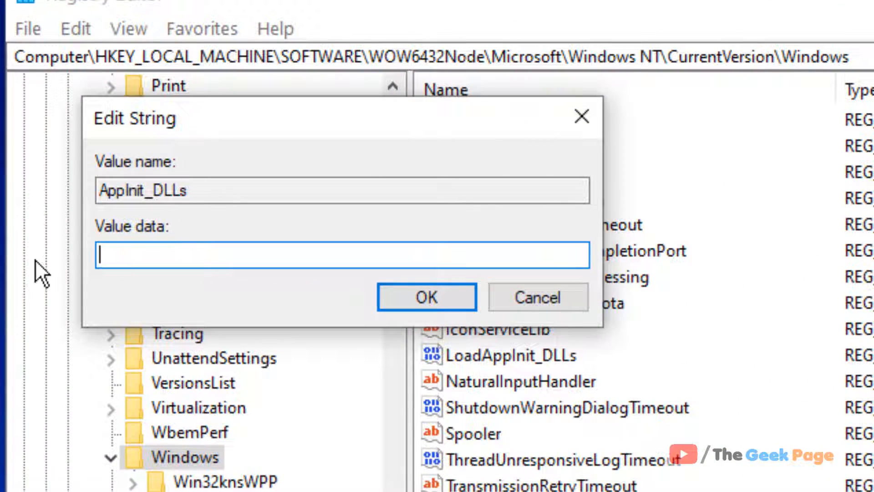
mouse_move(233, 263)
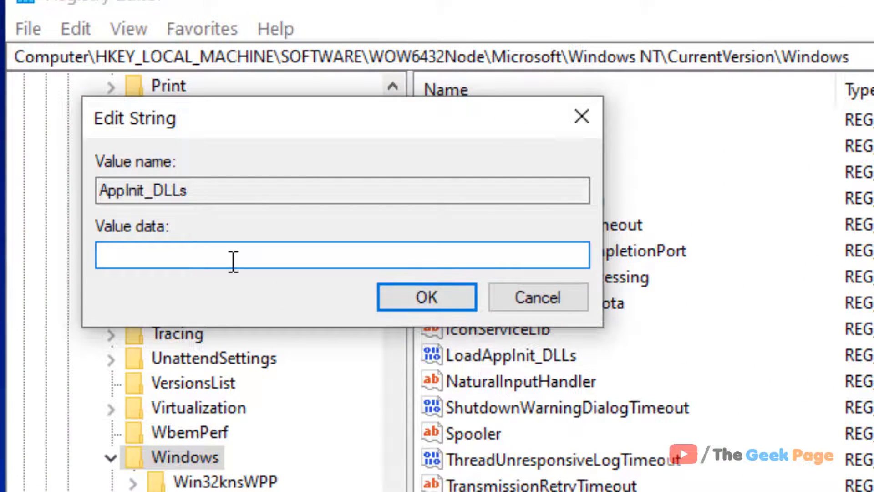
- Confirm AppInit_DLLs with empty value data
left_click(426, 296)
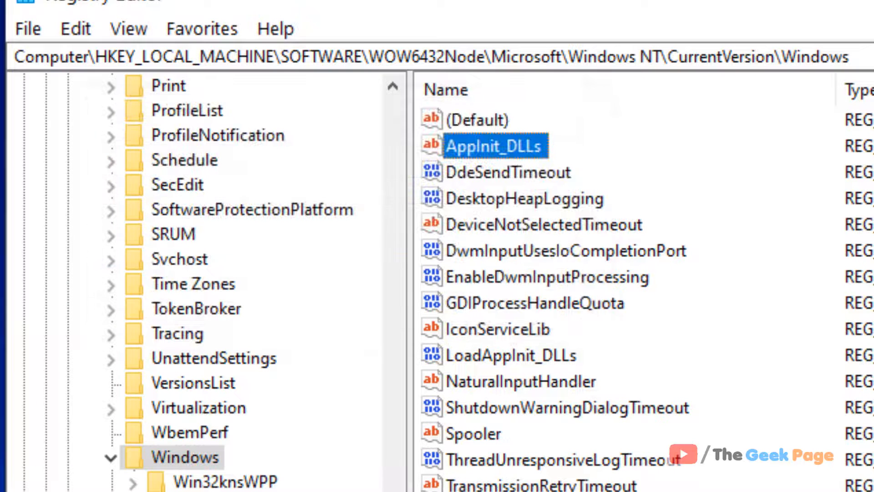